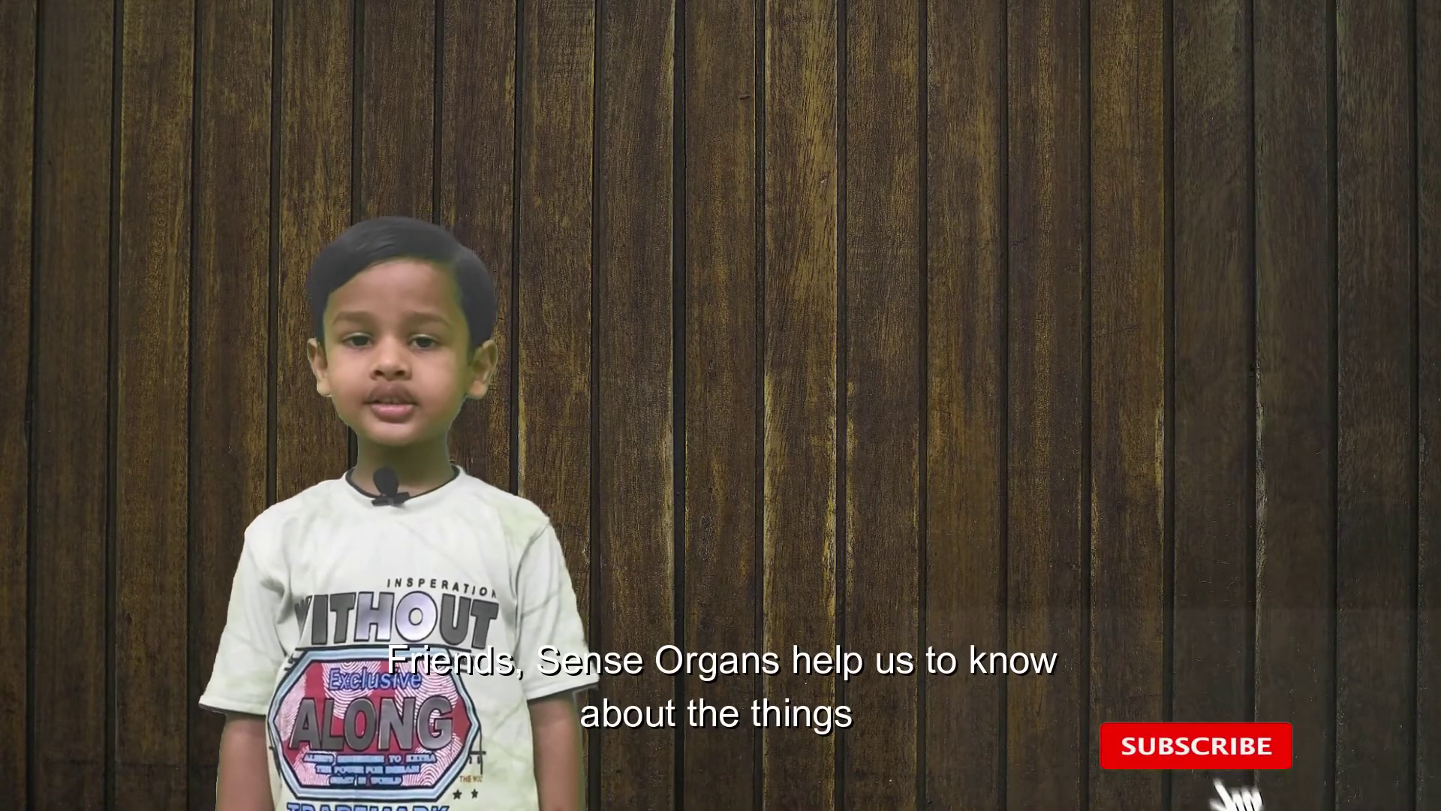
pyautogui.click(1200, 745)
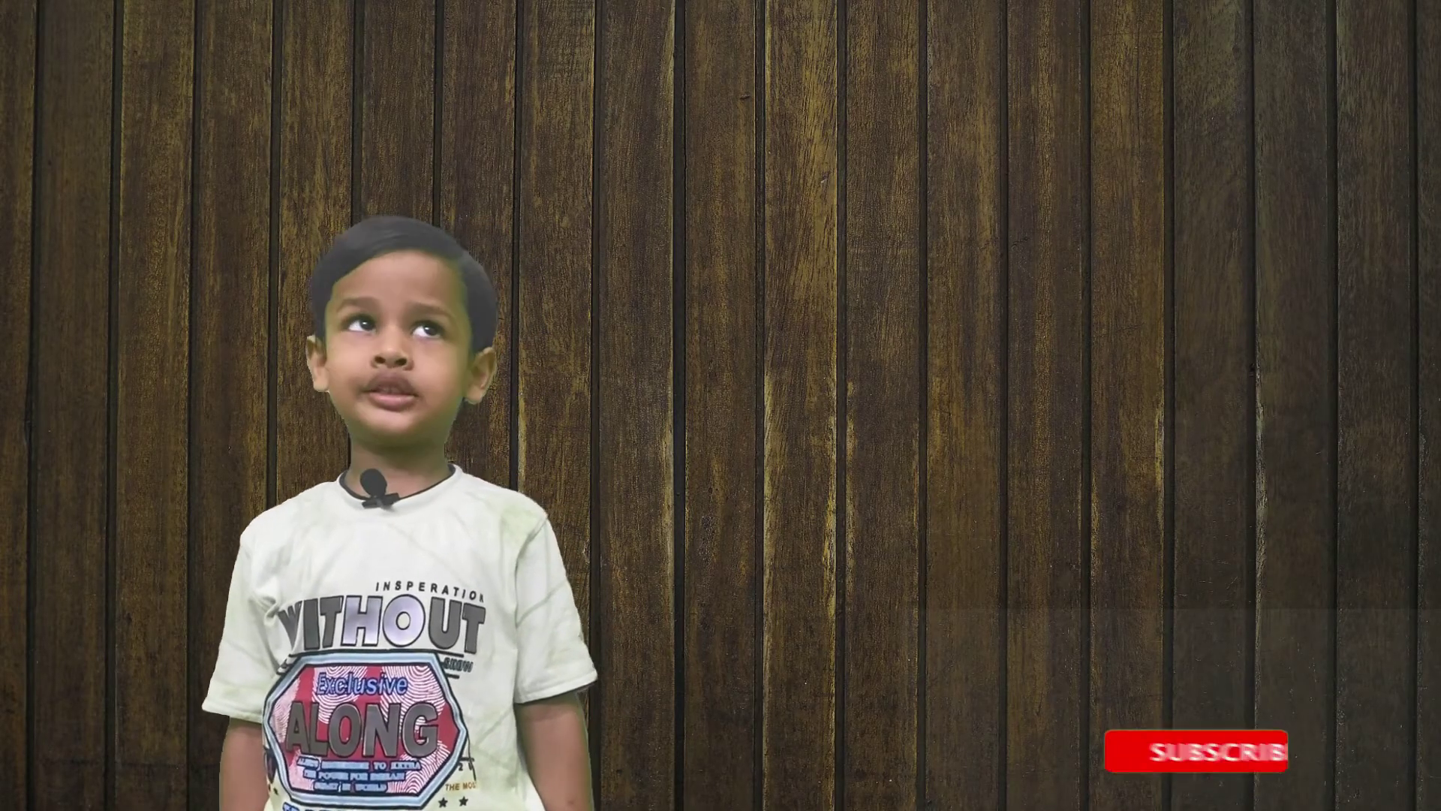
pyautogui.click(1199, 750)
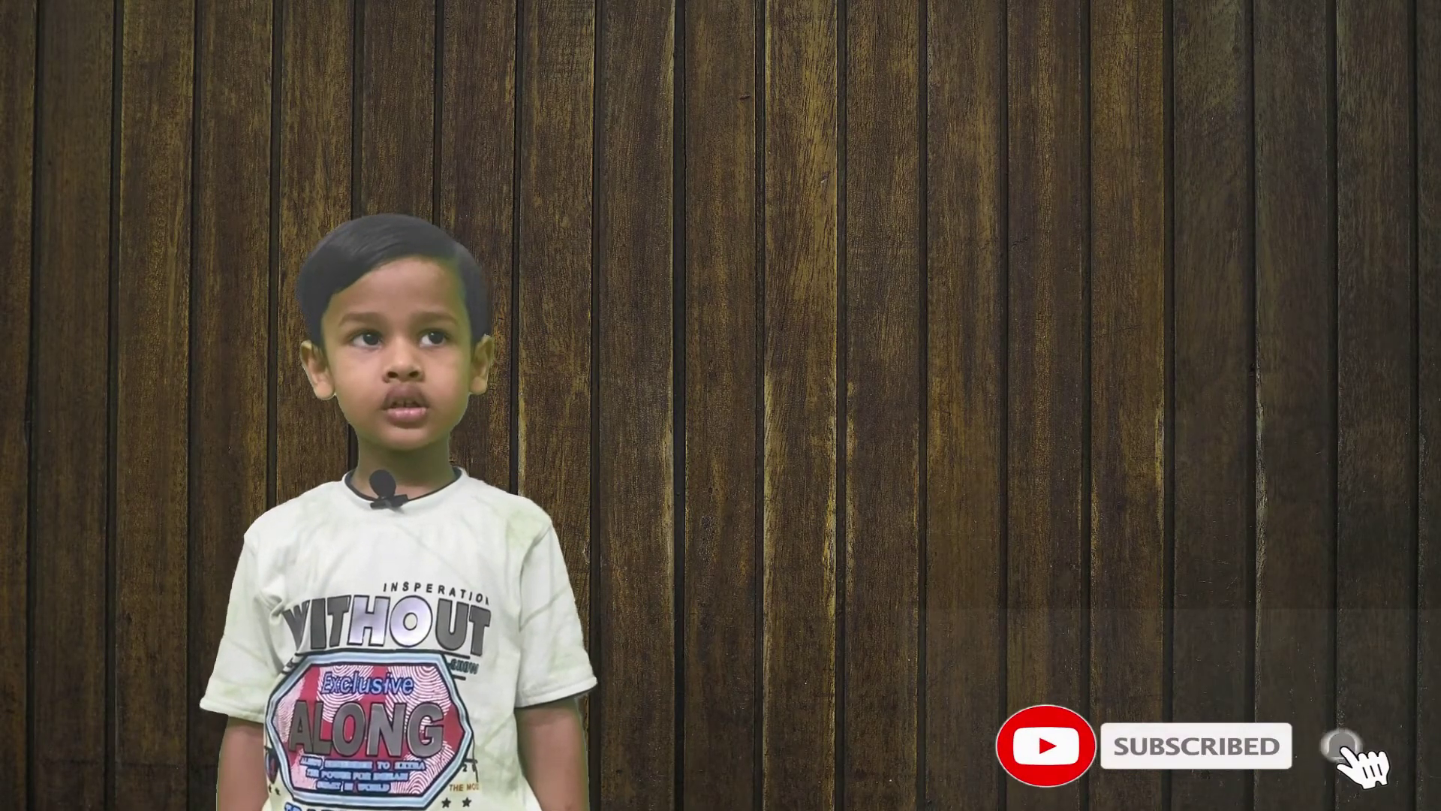